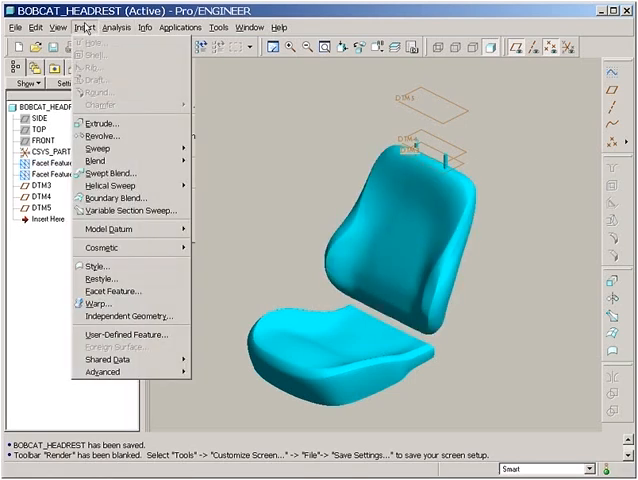
mouse_move(112, 291)
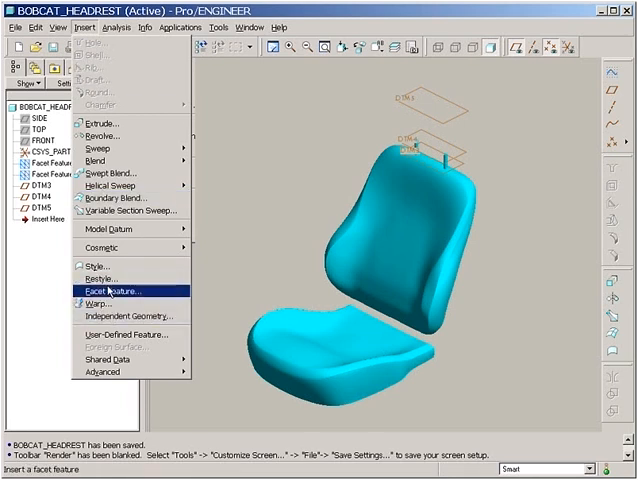
Step: Insert a Restyle feature on the BOBCAT_HEADREST scan data
left_click(99, 290)
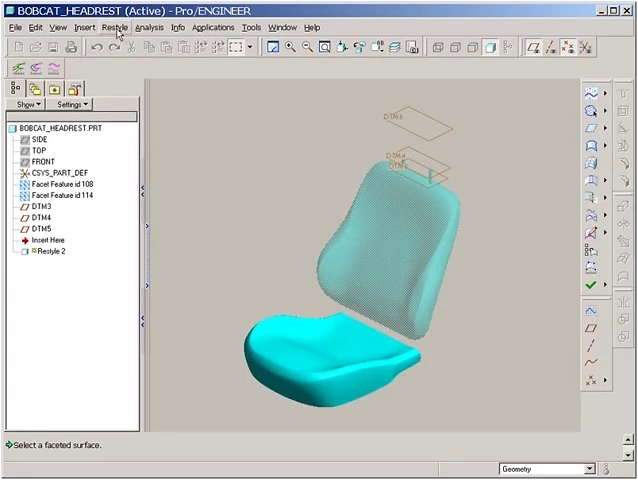
Step: Add a Symm Plane through the seat scan, using TOP as direction reference
left_click(112, 27)
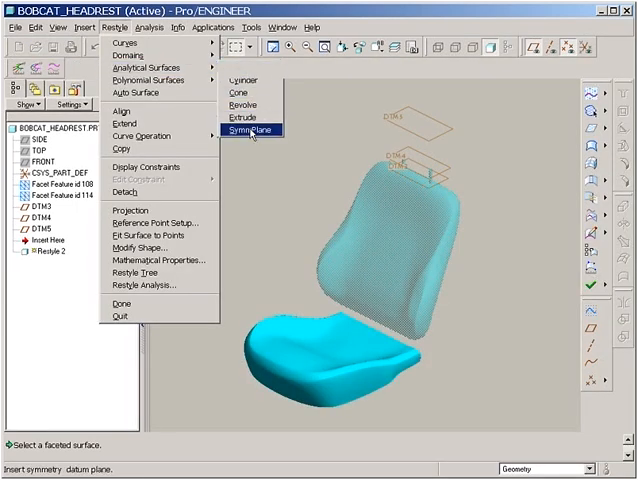
left_click(248, 131)
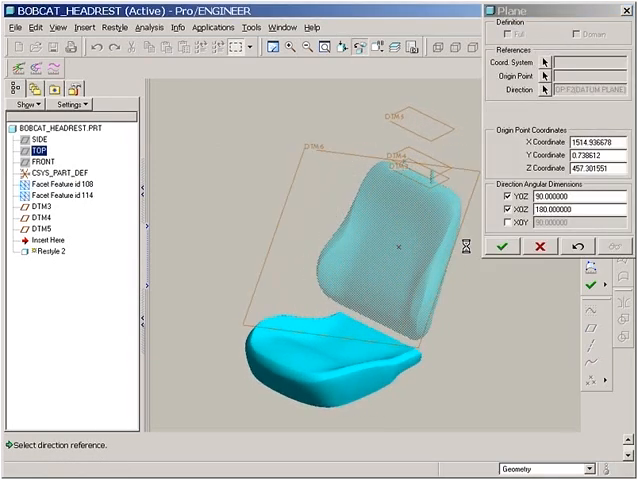
left_click(502, 246)
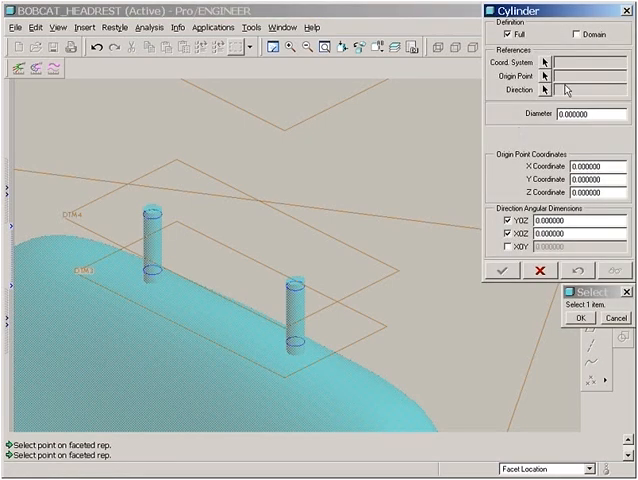
Step: Pick a point on the faceted headrest post to fit a cylinder
left_click(594, 37)
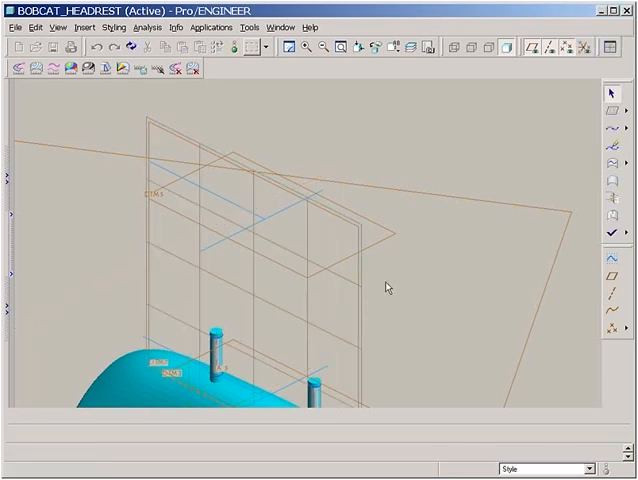
Step: View the active plane head-on and click points for a planar headrest profile curve
right_click(387, 288)
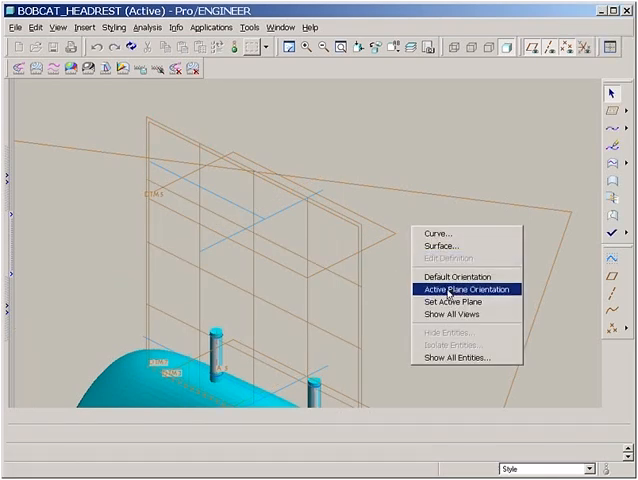
left_click(466, 288)
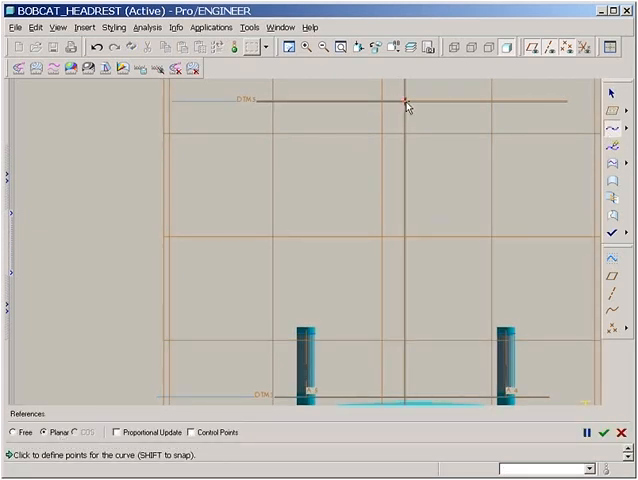
left_click(220, 180)
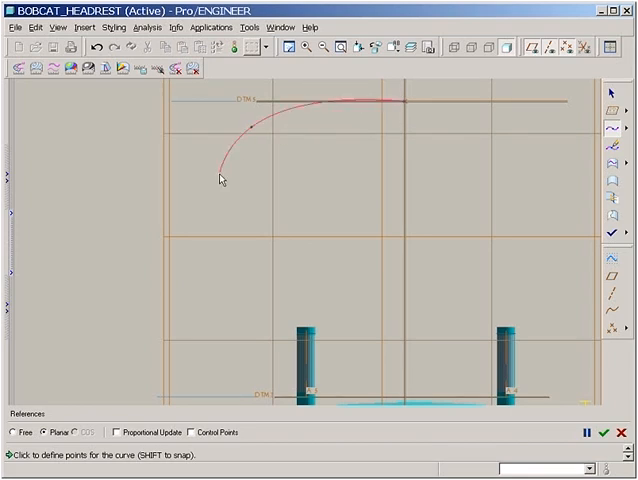
left_click(310, 375)
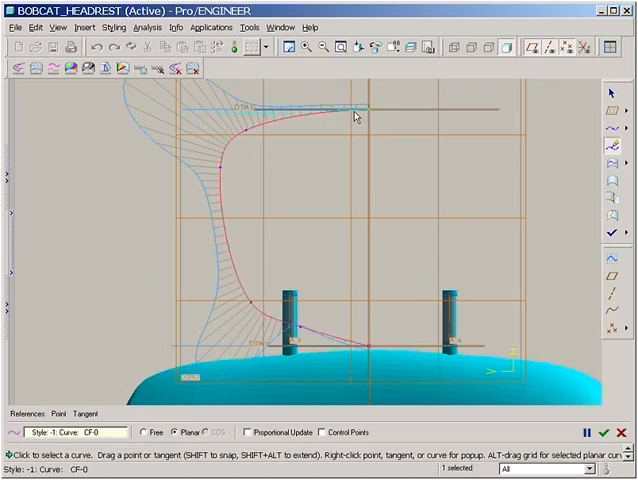
Step: Set both end tangents of the profile curve to Normal
right_click(356, 114)
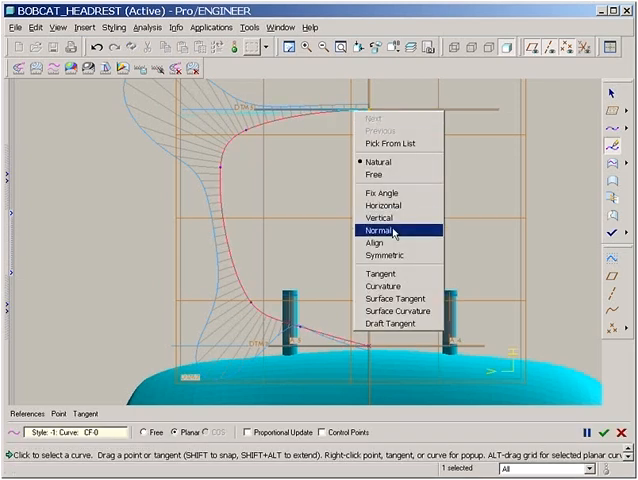
left_click(378, 229)
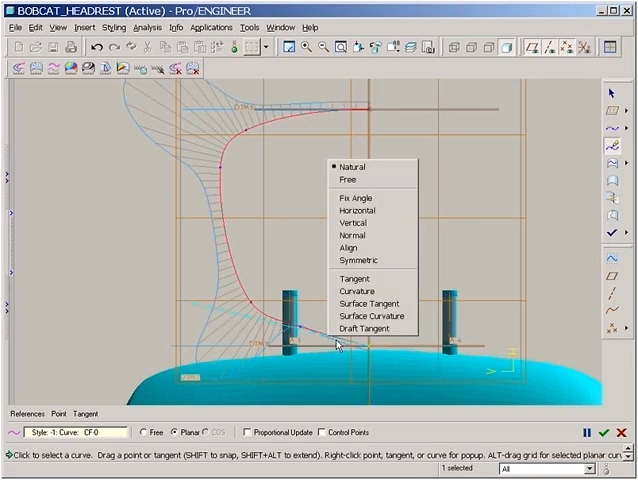
mouse_move(358, 238)
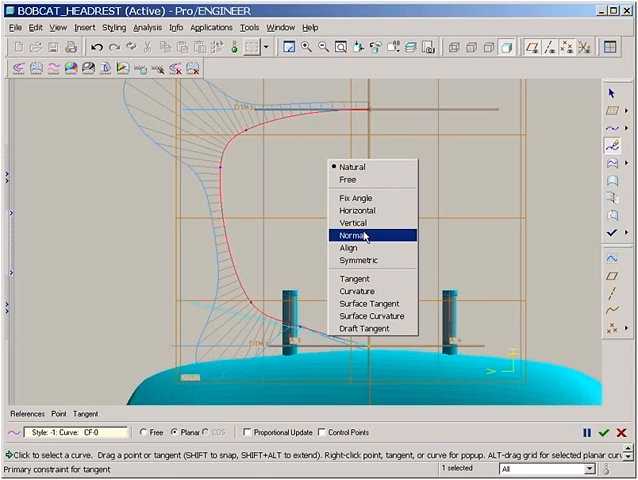
left_click(349, 227)
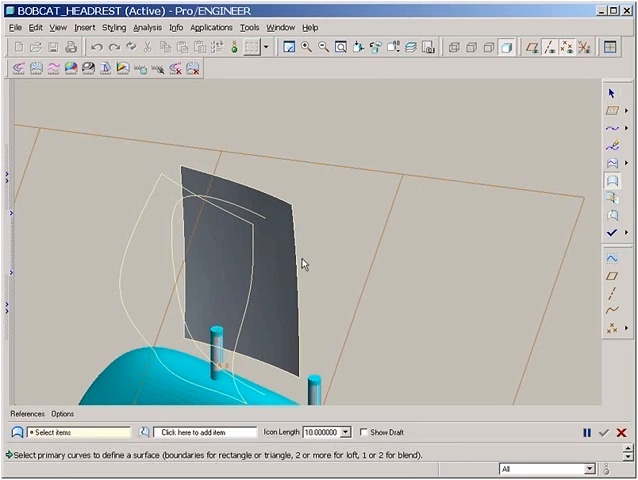
Step: Select the boundary profile curves and accept the Style surface
left_click(237, 234)
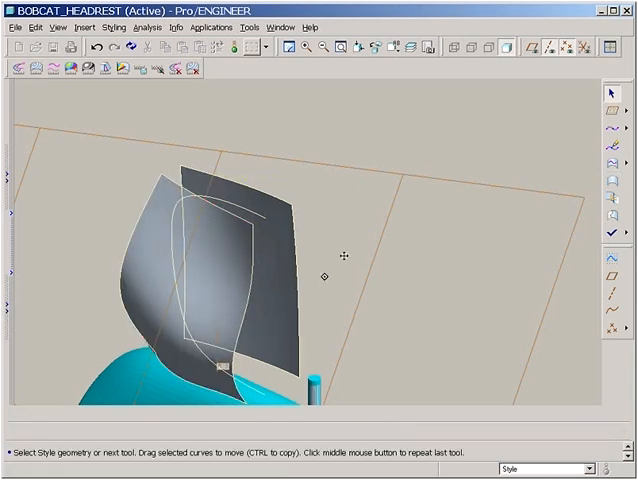
left_click(294, 264)
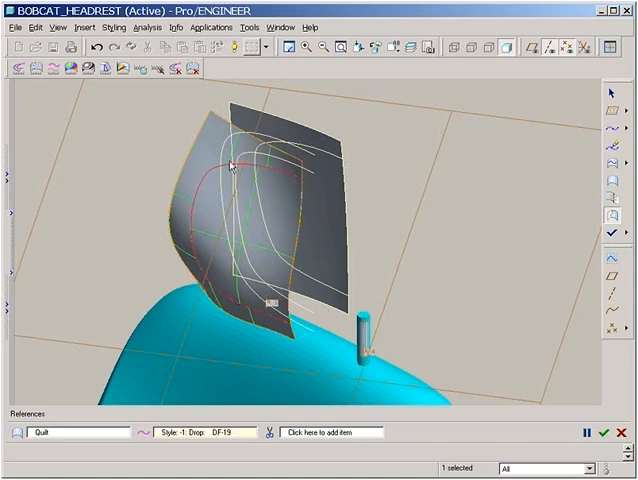
Step: Use the Delete Collector to remove the unwanted portion of the trimmed surface
right_click(212, 167)
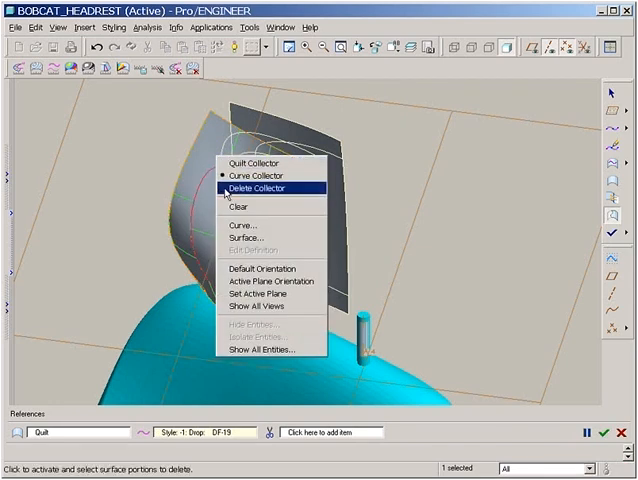
left_click(248, 187)
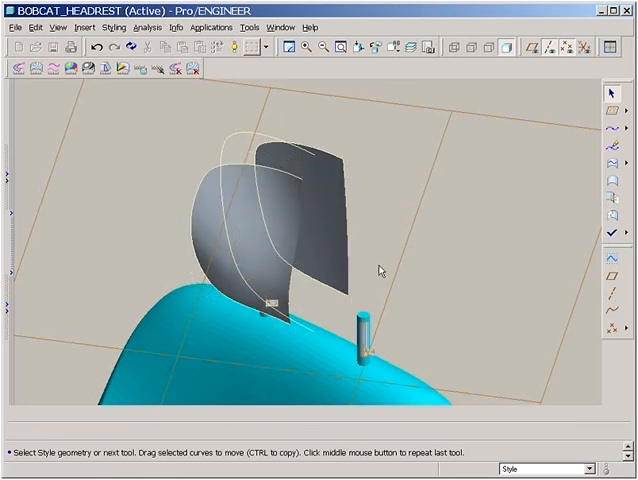
left_click(612, 135)
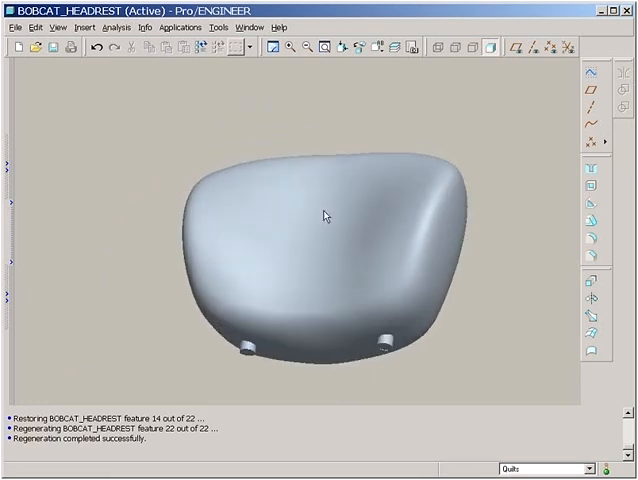
Step: Solidify the headrest quilt using Edit > Solidify
left_click(384, 338)
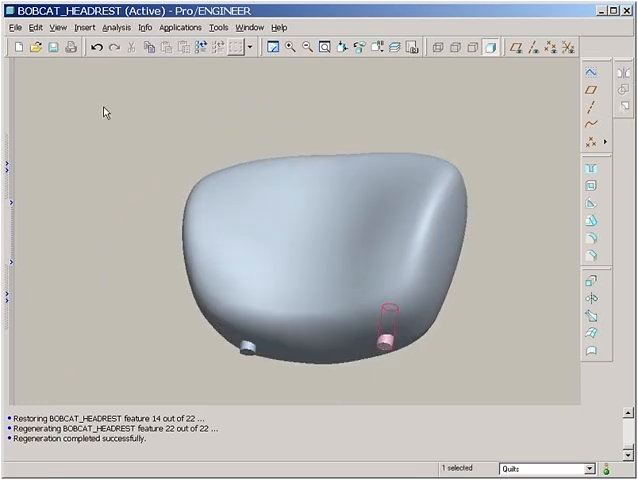
left_click(36, 26)
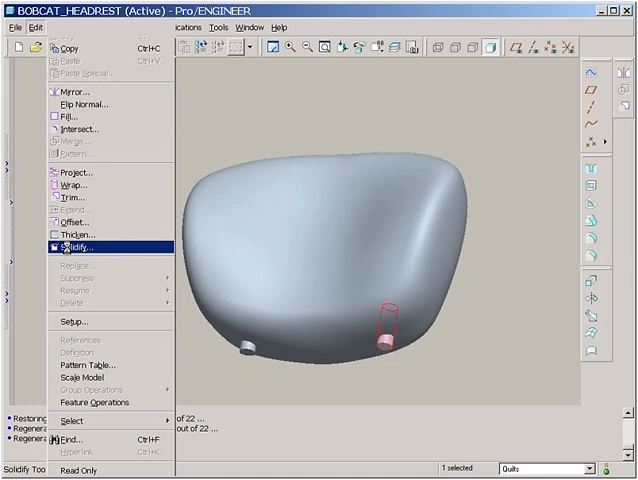
left_click(85, 246)
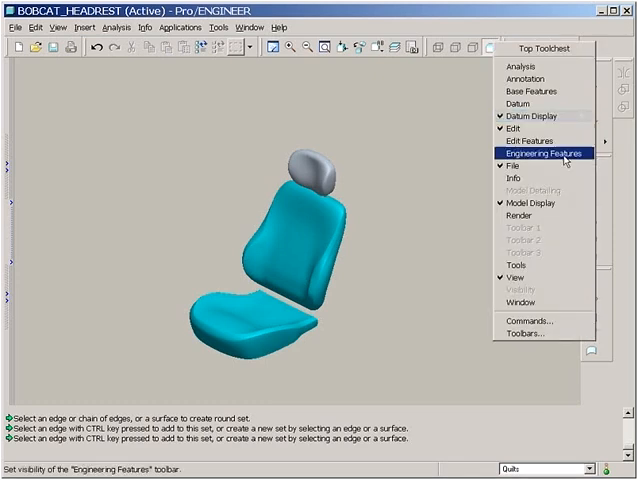
Step: Enable the Render toolbar and render the seat in a window
left_click(534, 153)
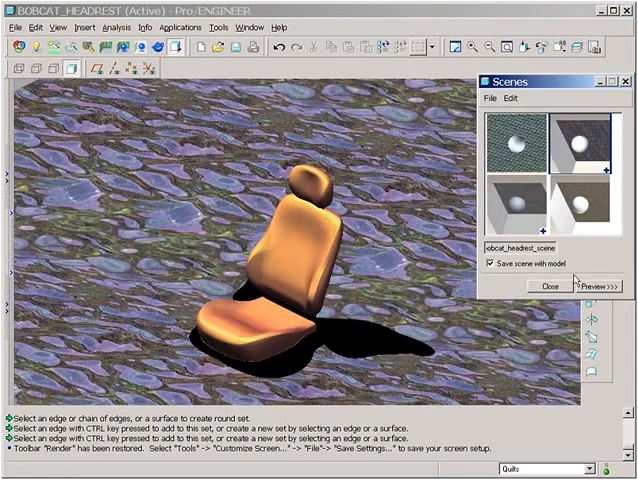
left_click(550, 286)
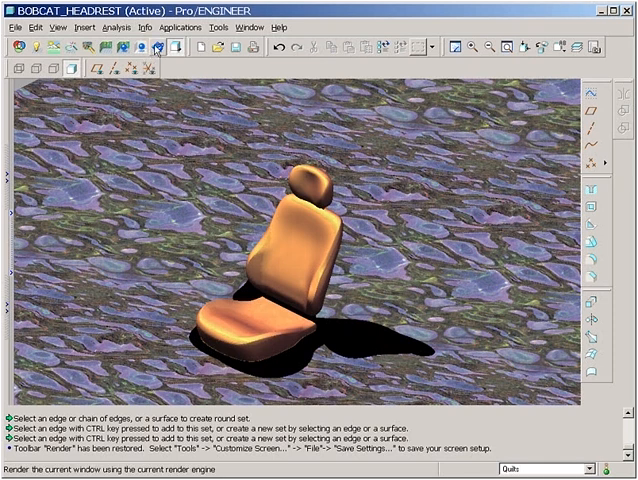